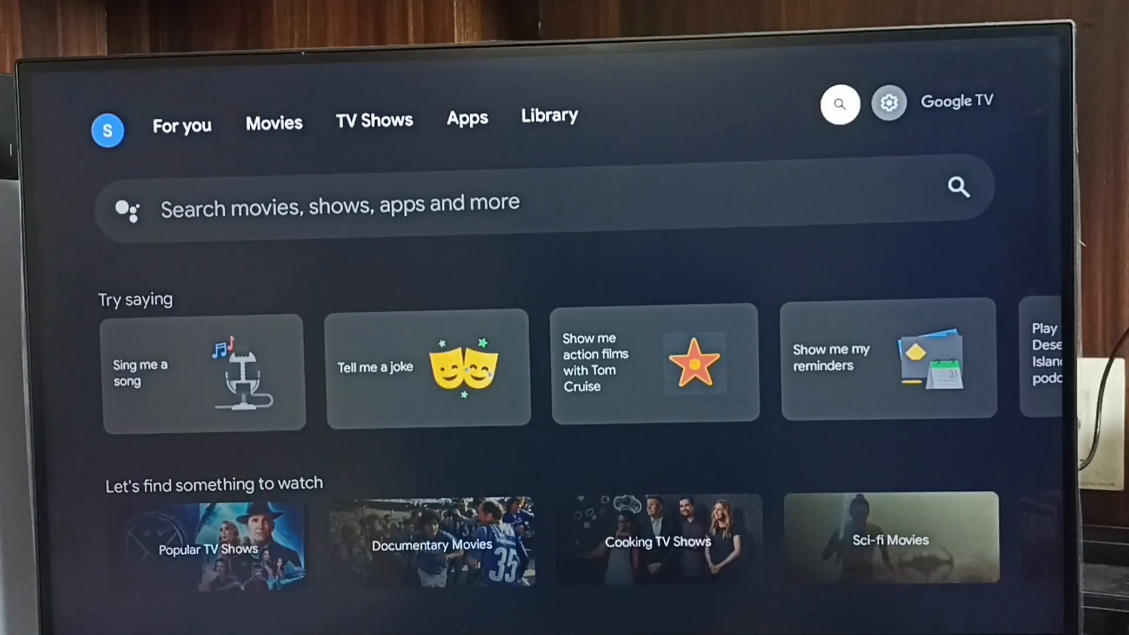
Reach the device Settings from the home screen via the quick settings panel.
click(550, 115)
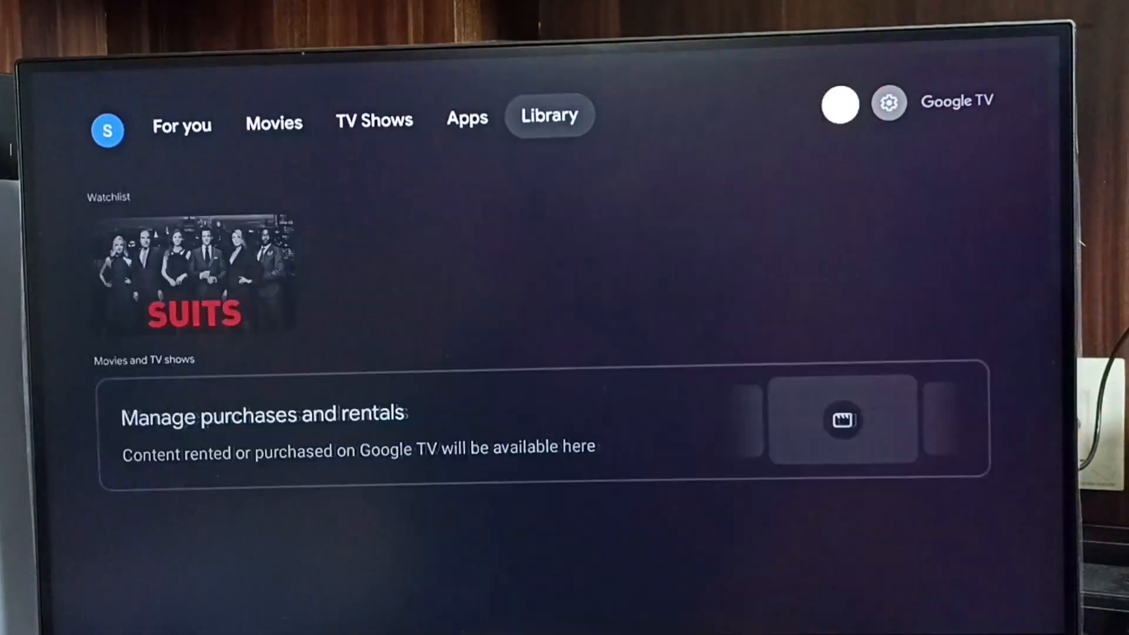
click(889, 101)
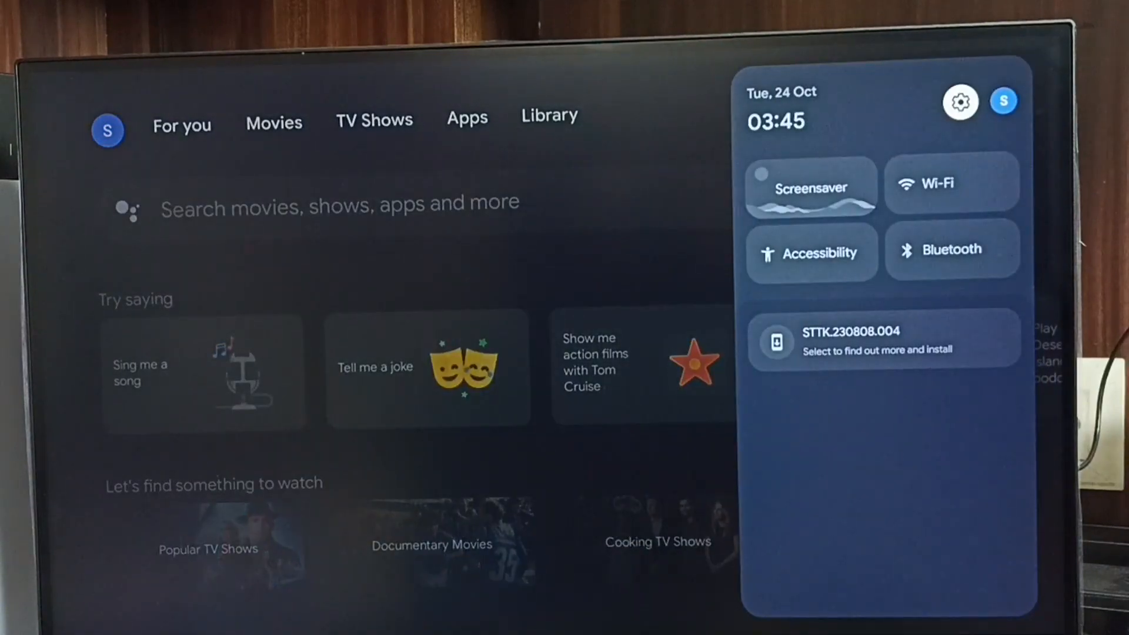
click(960, 101)
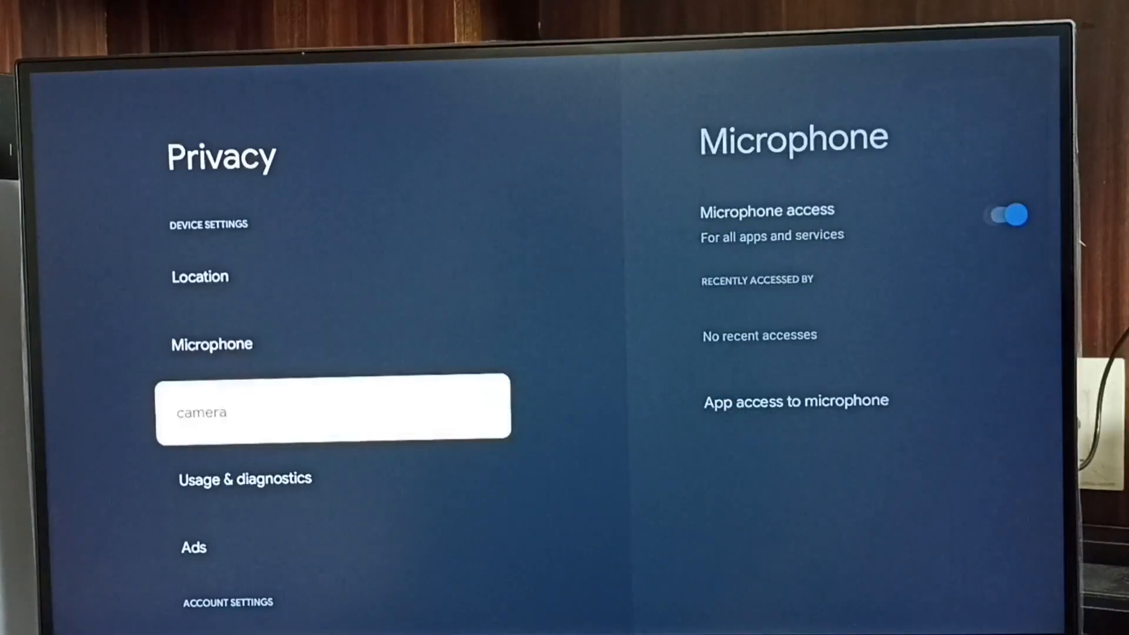
Scroll down the Privacy list and select Ads to reach the advertising ID options.
scroll(down, 3)
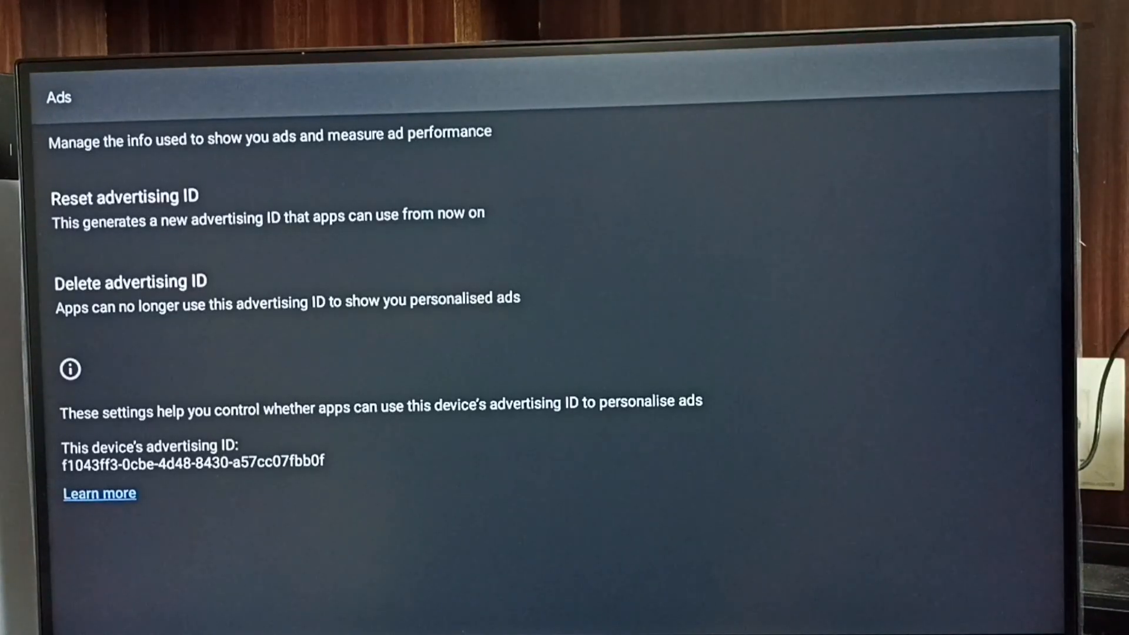
click(99, 493)
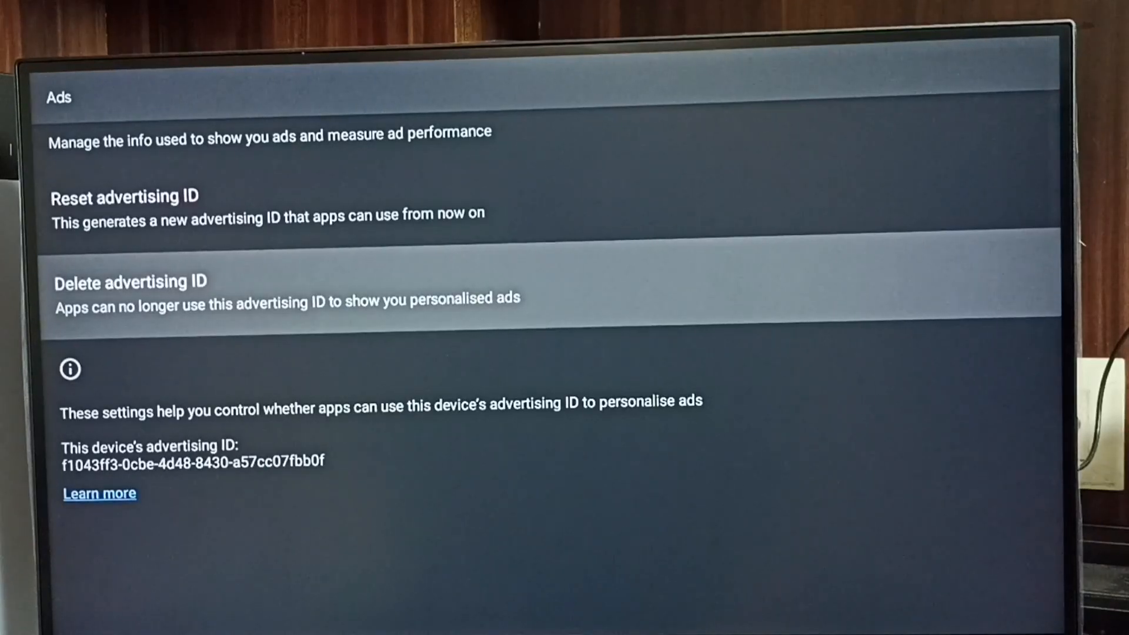
Delete the advertising ID and confirm, leaving a 'Get new advertising ID' option.
click(131, 281)
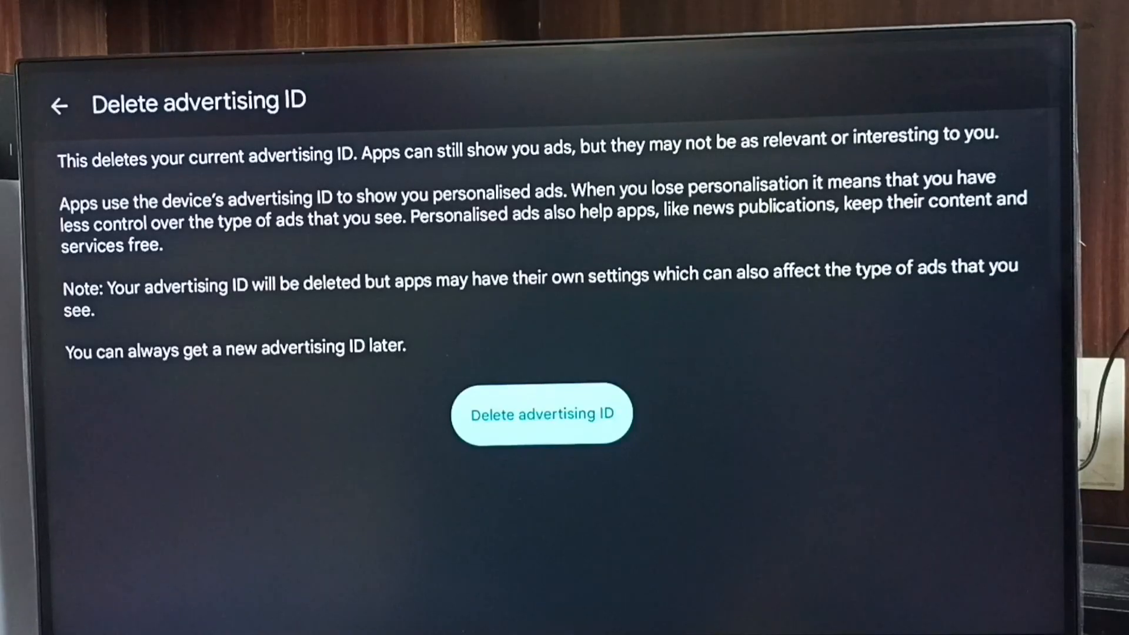
click(541, 412)
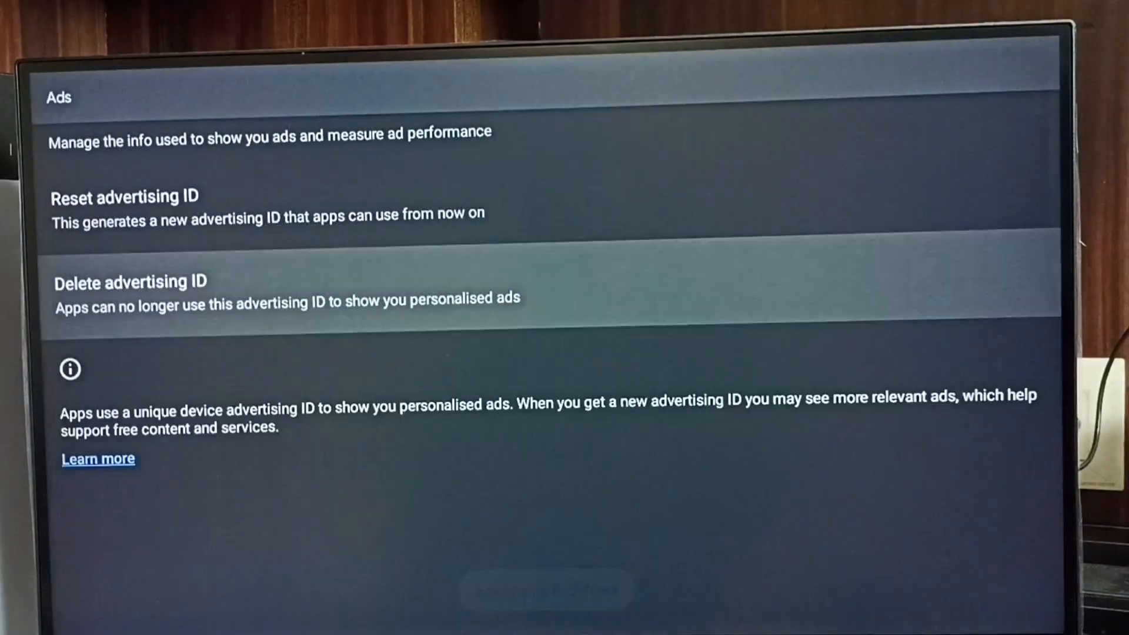
click(131, 281)
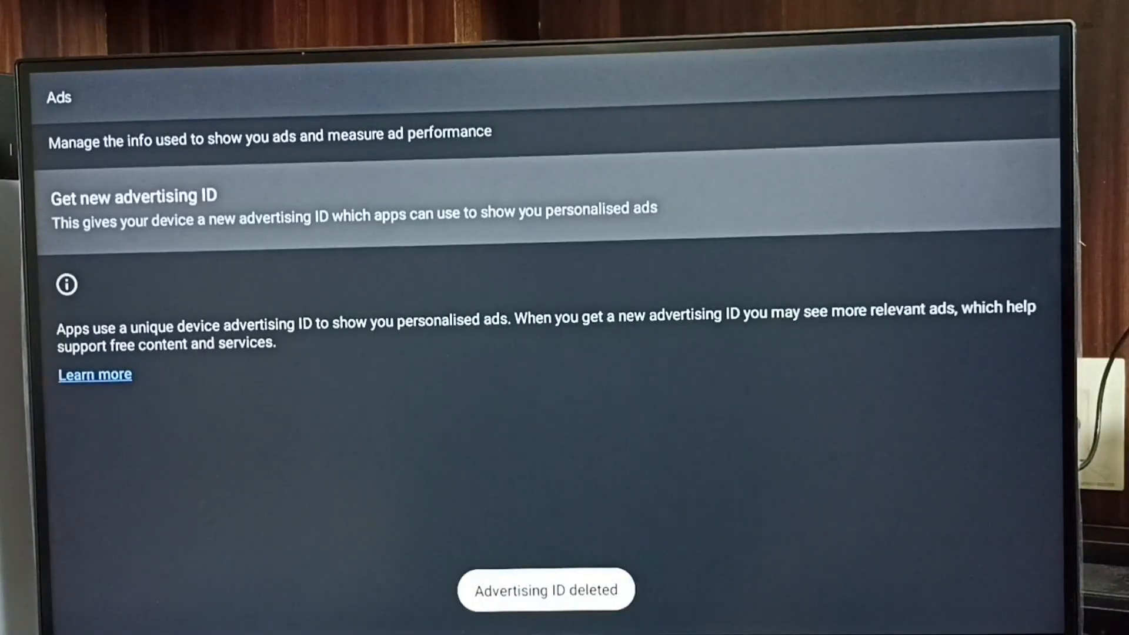